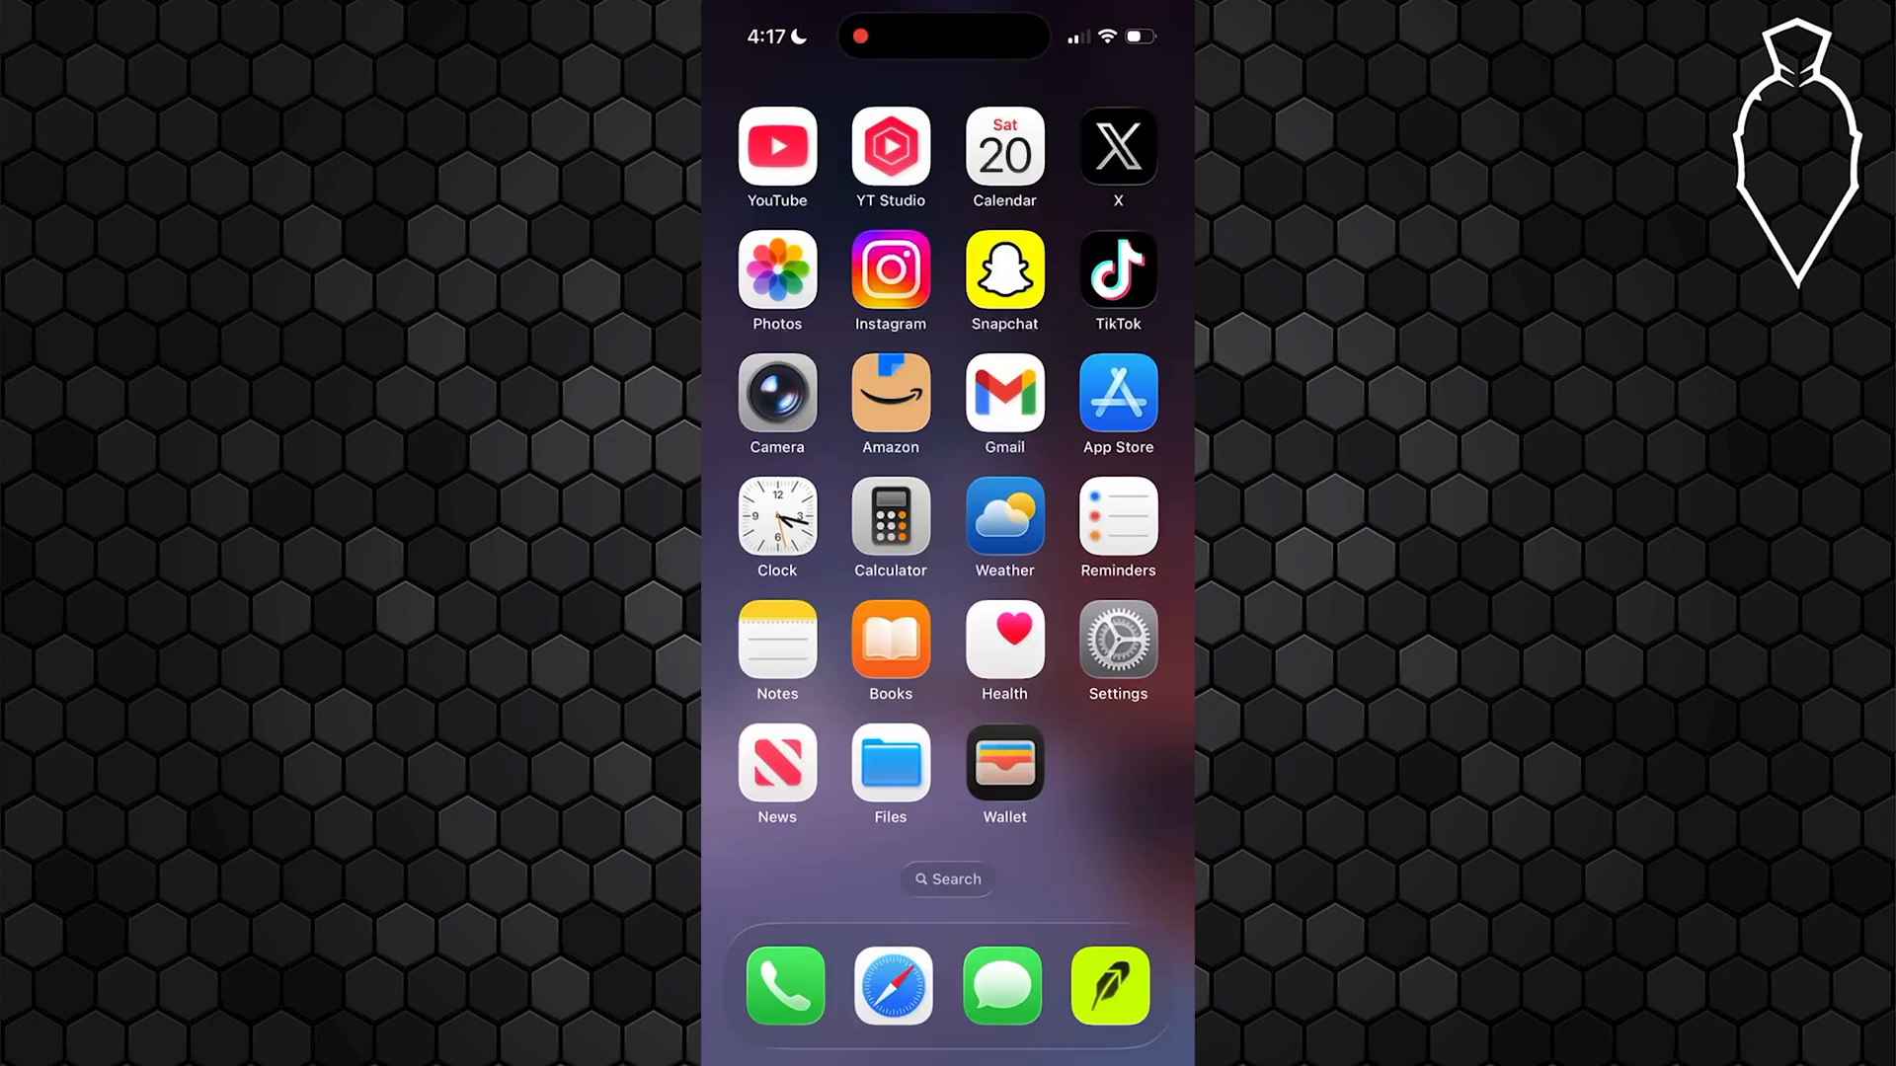
# - Briefly visit Settings > General, then launch the Messages app
pyautogui.click(1115, 641)
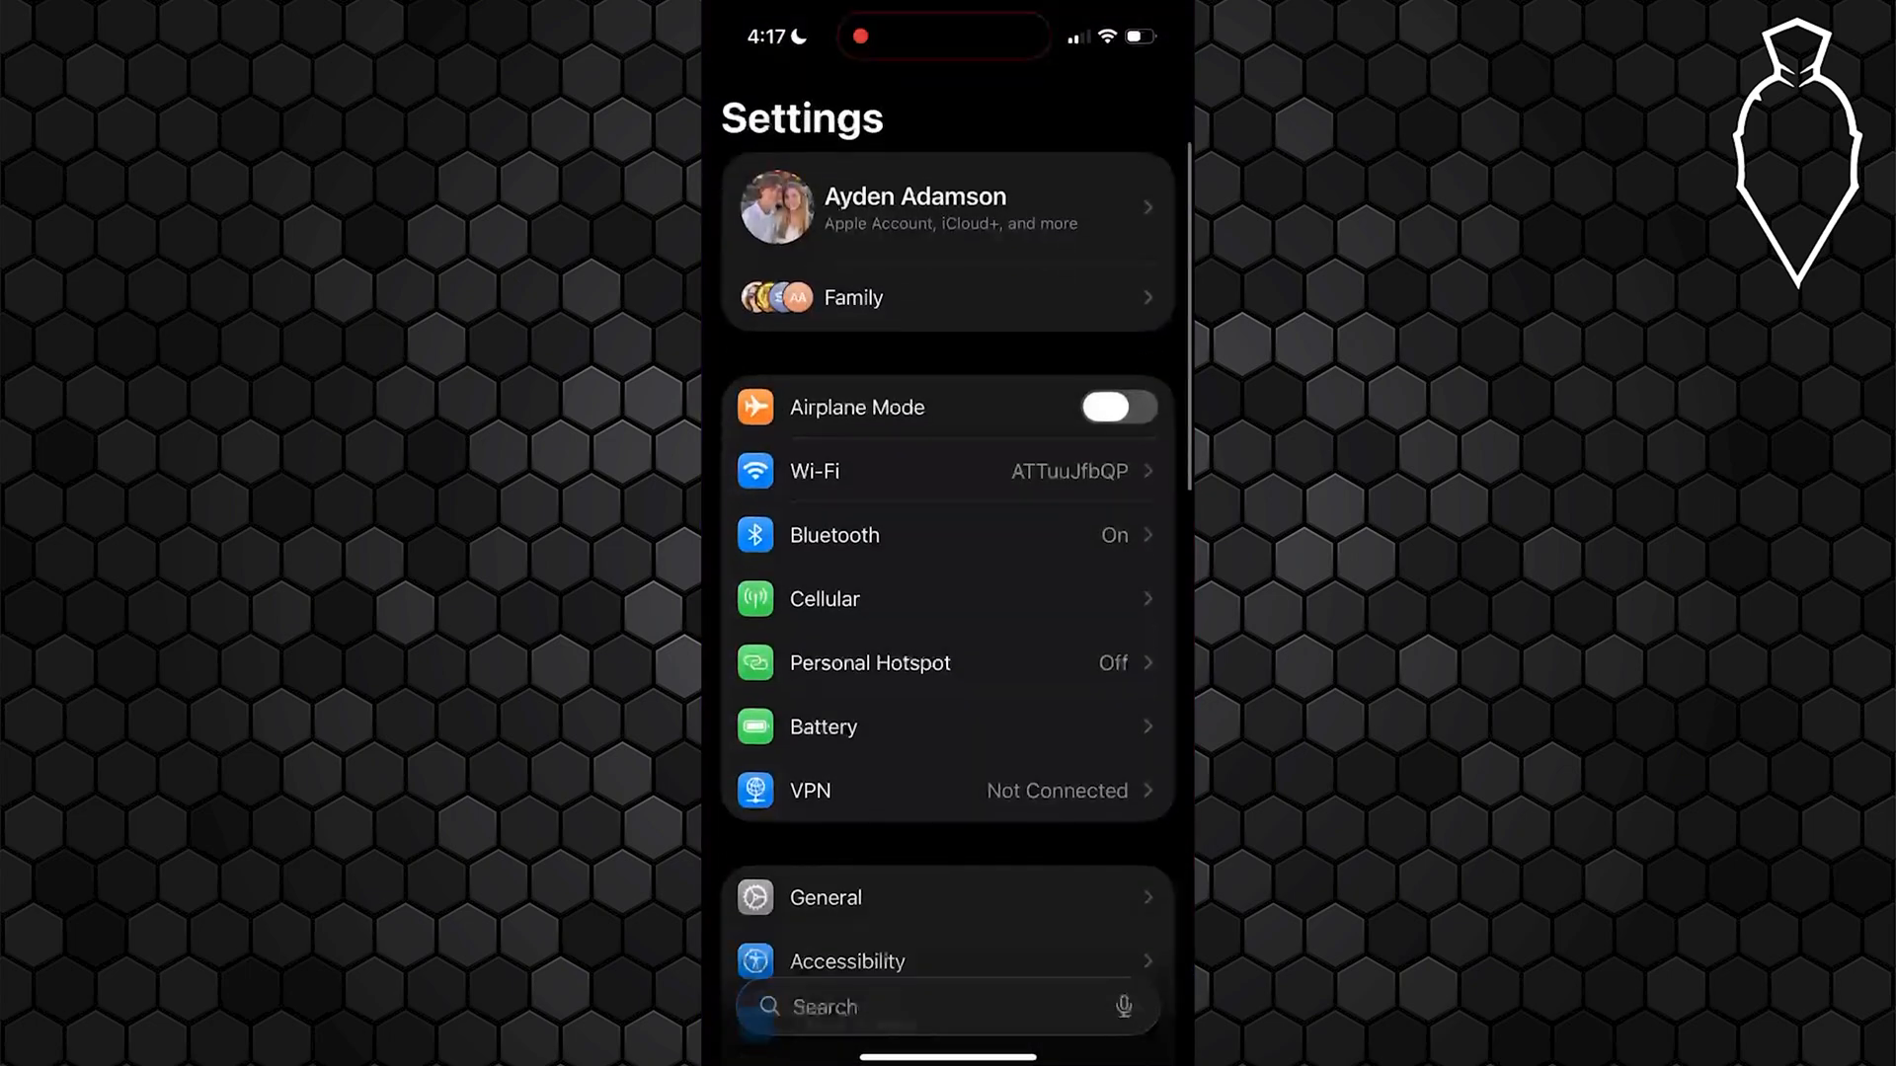
pyautogui.click(826, 898)
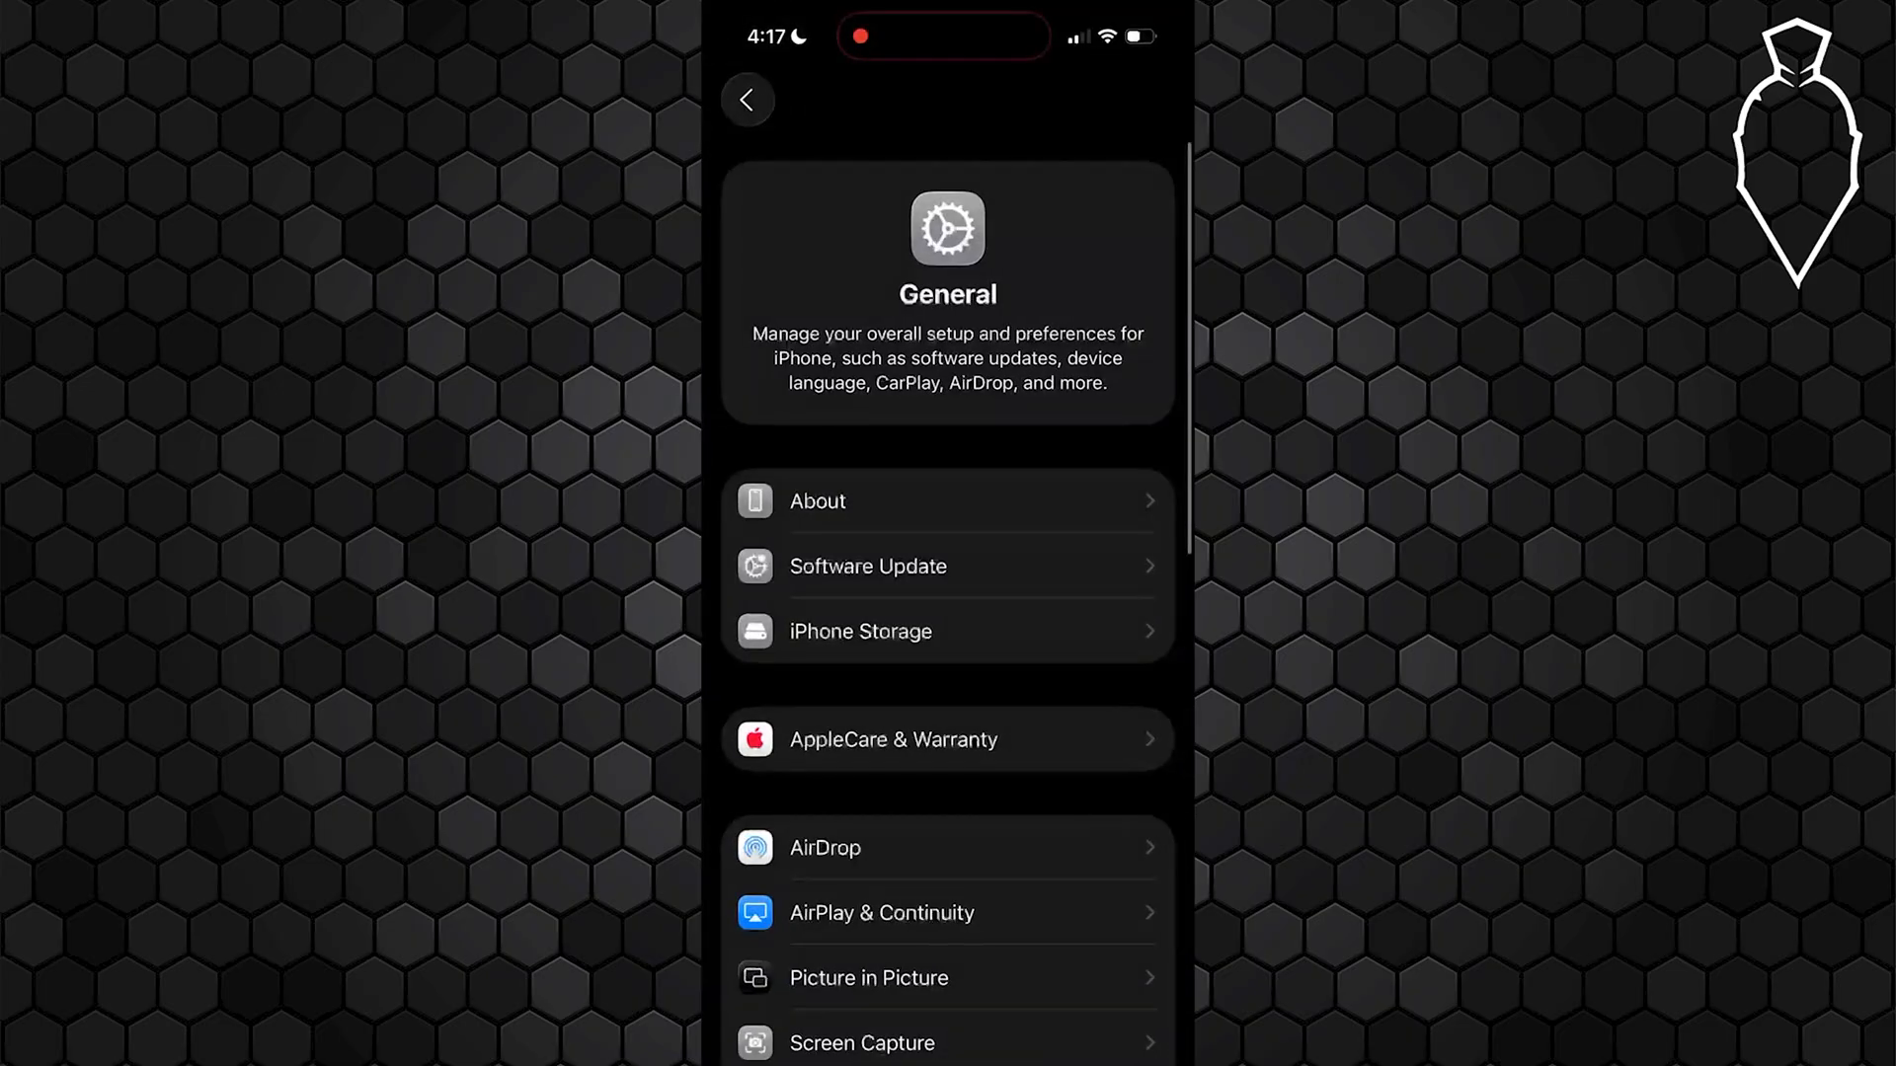
pyautogui.click(867, 566)
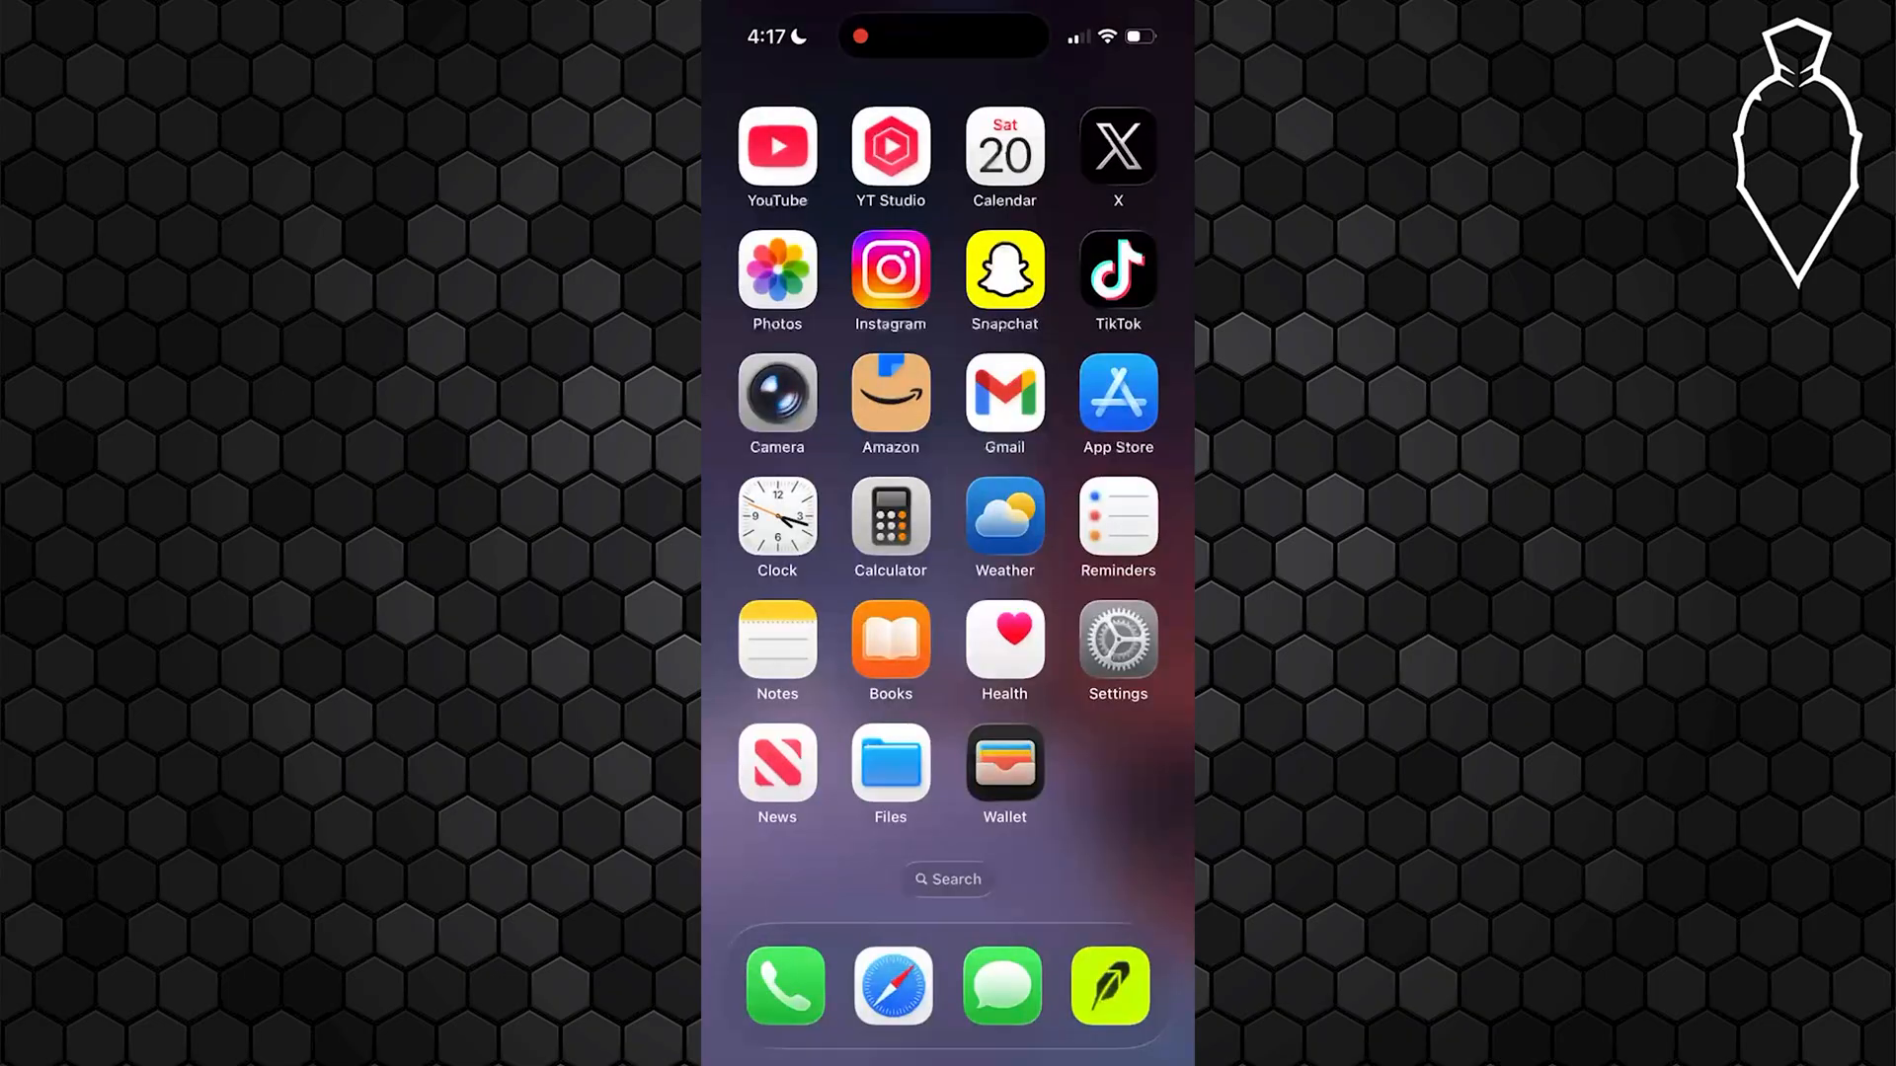
pyautogui.click(1001, 985)
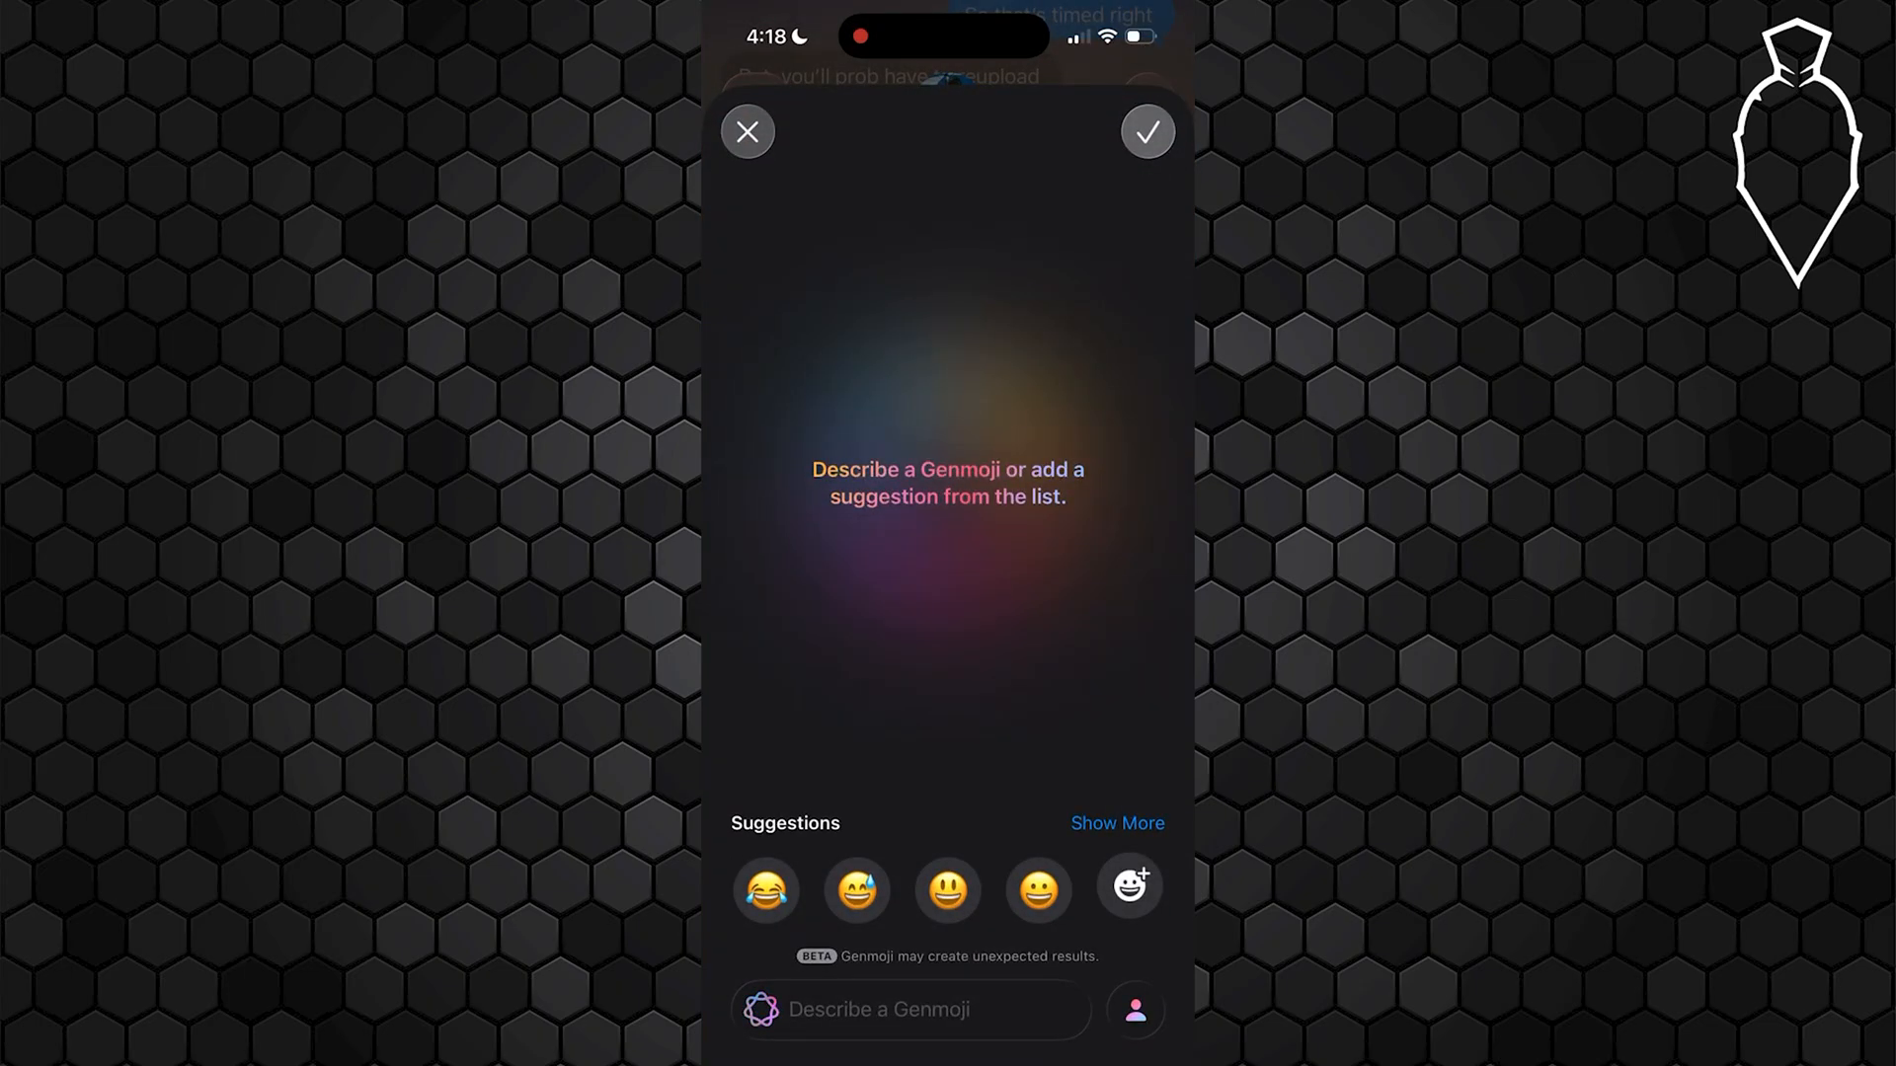
# - Focus the 'Describe a Genmoji' field to start a description
pyautogui.click(895, 1009)
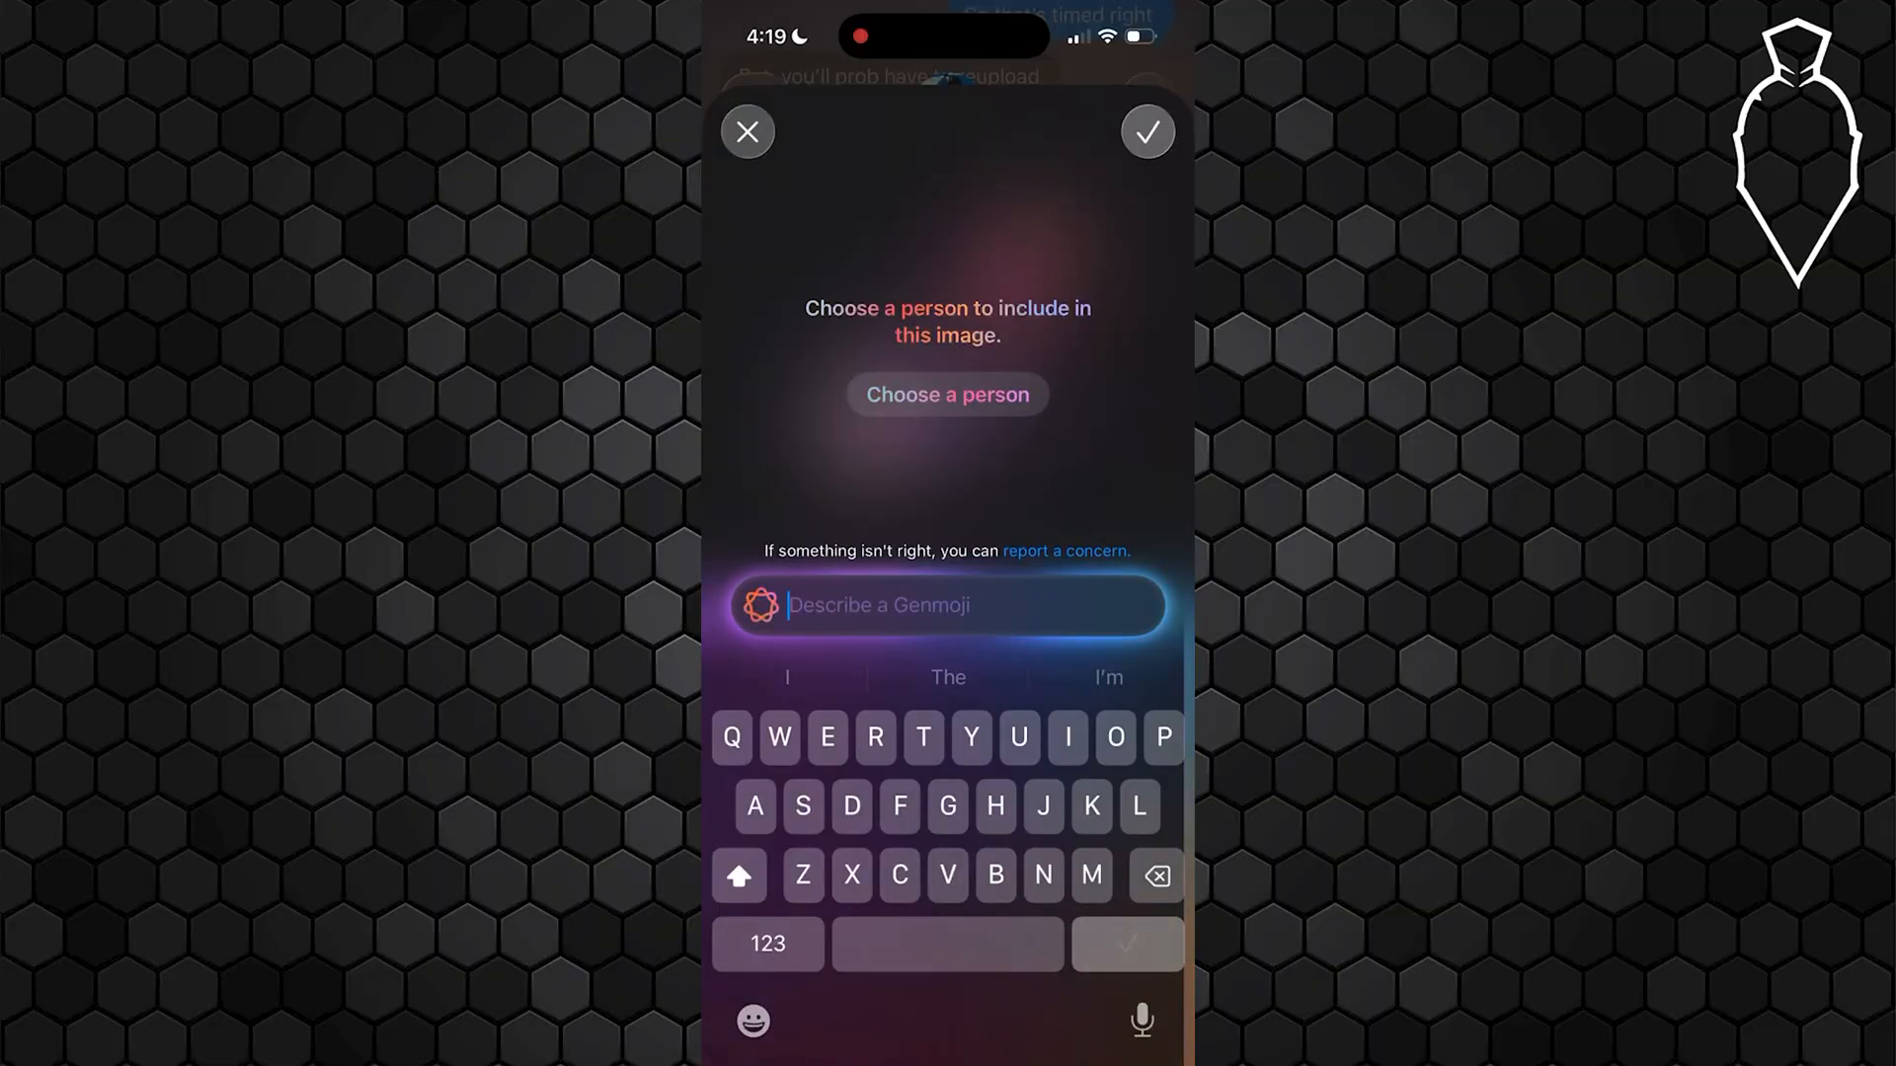
# - Enter 'Heart eye emoji with tongue out' and generate the Genmoji
pyautogui.write('Heart eye emoji with tongue out')
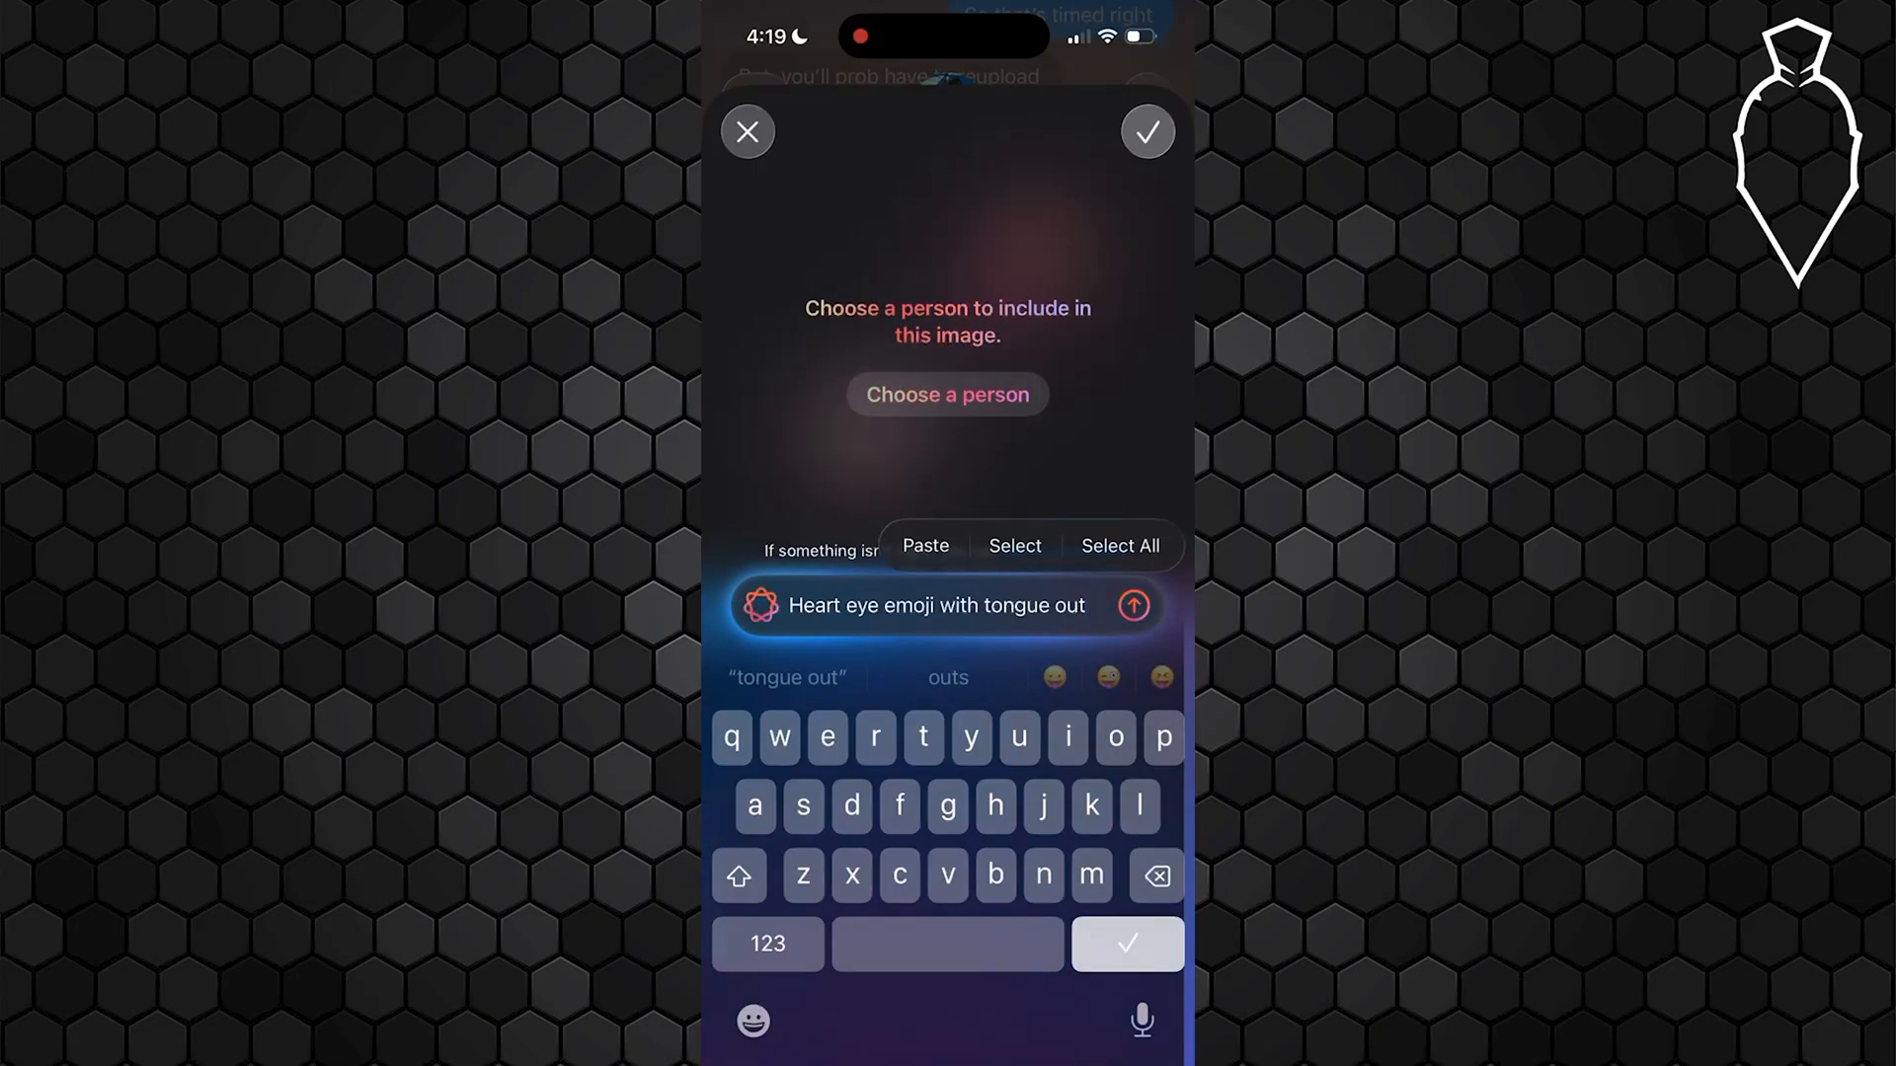
pyautogui.click(1132, 604)
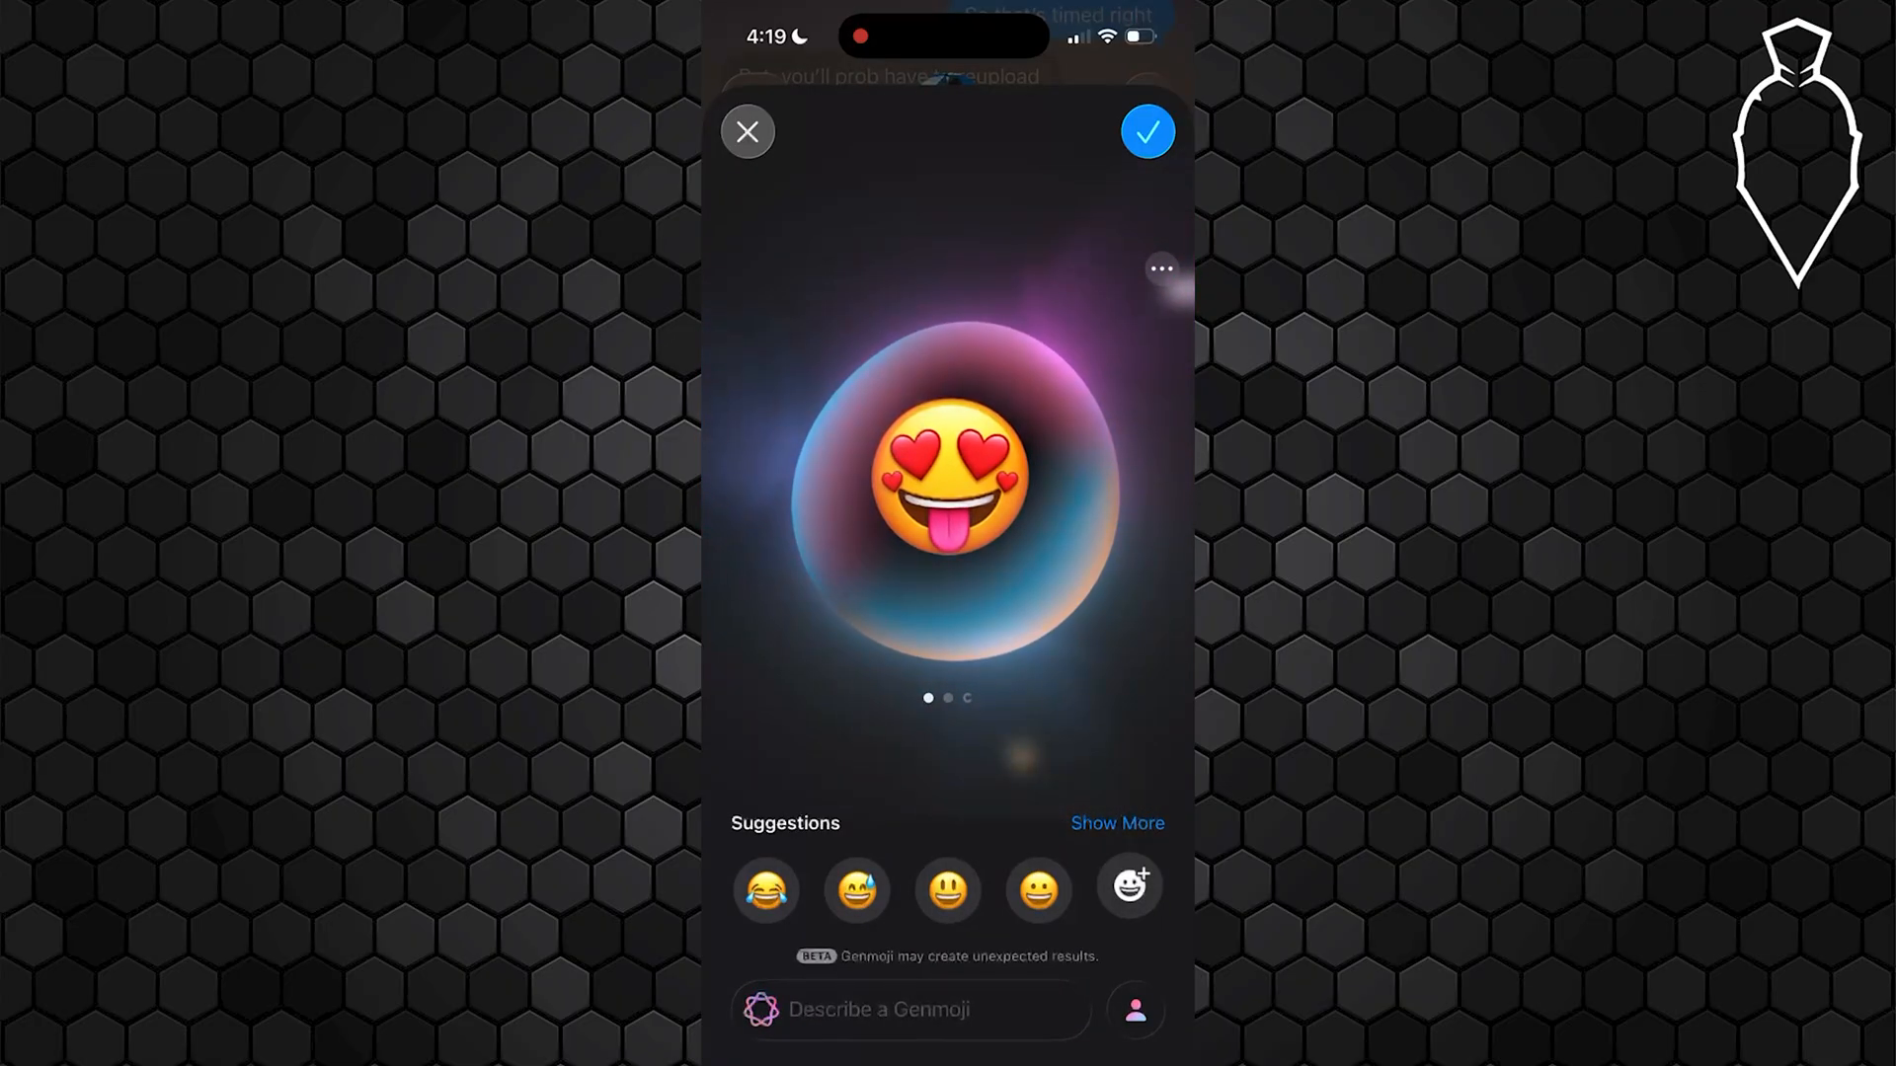
# - Dismiss the Genmoji options menu and accept the Genmoji into the draft message
pyautogui.click(1158, 267)
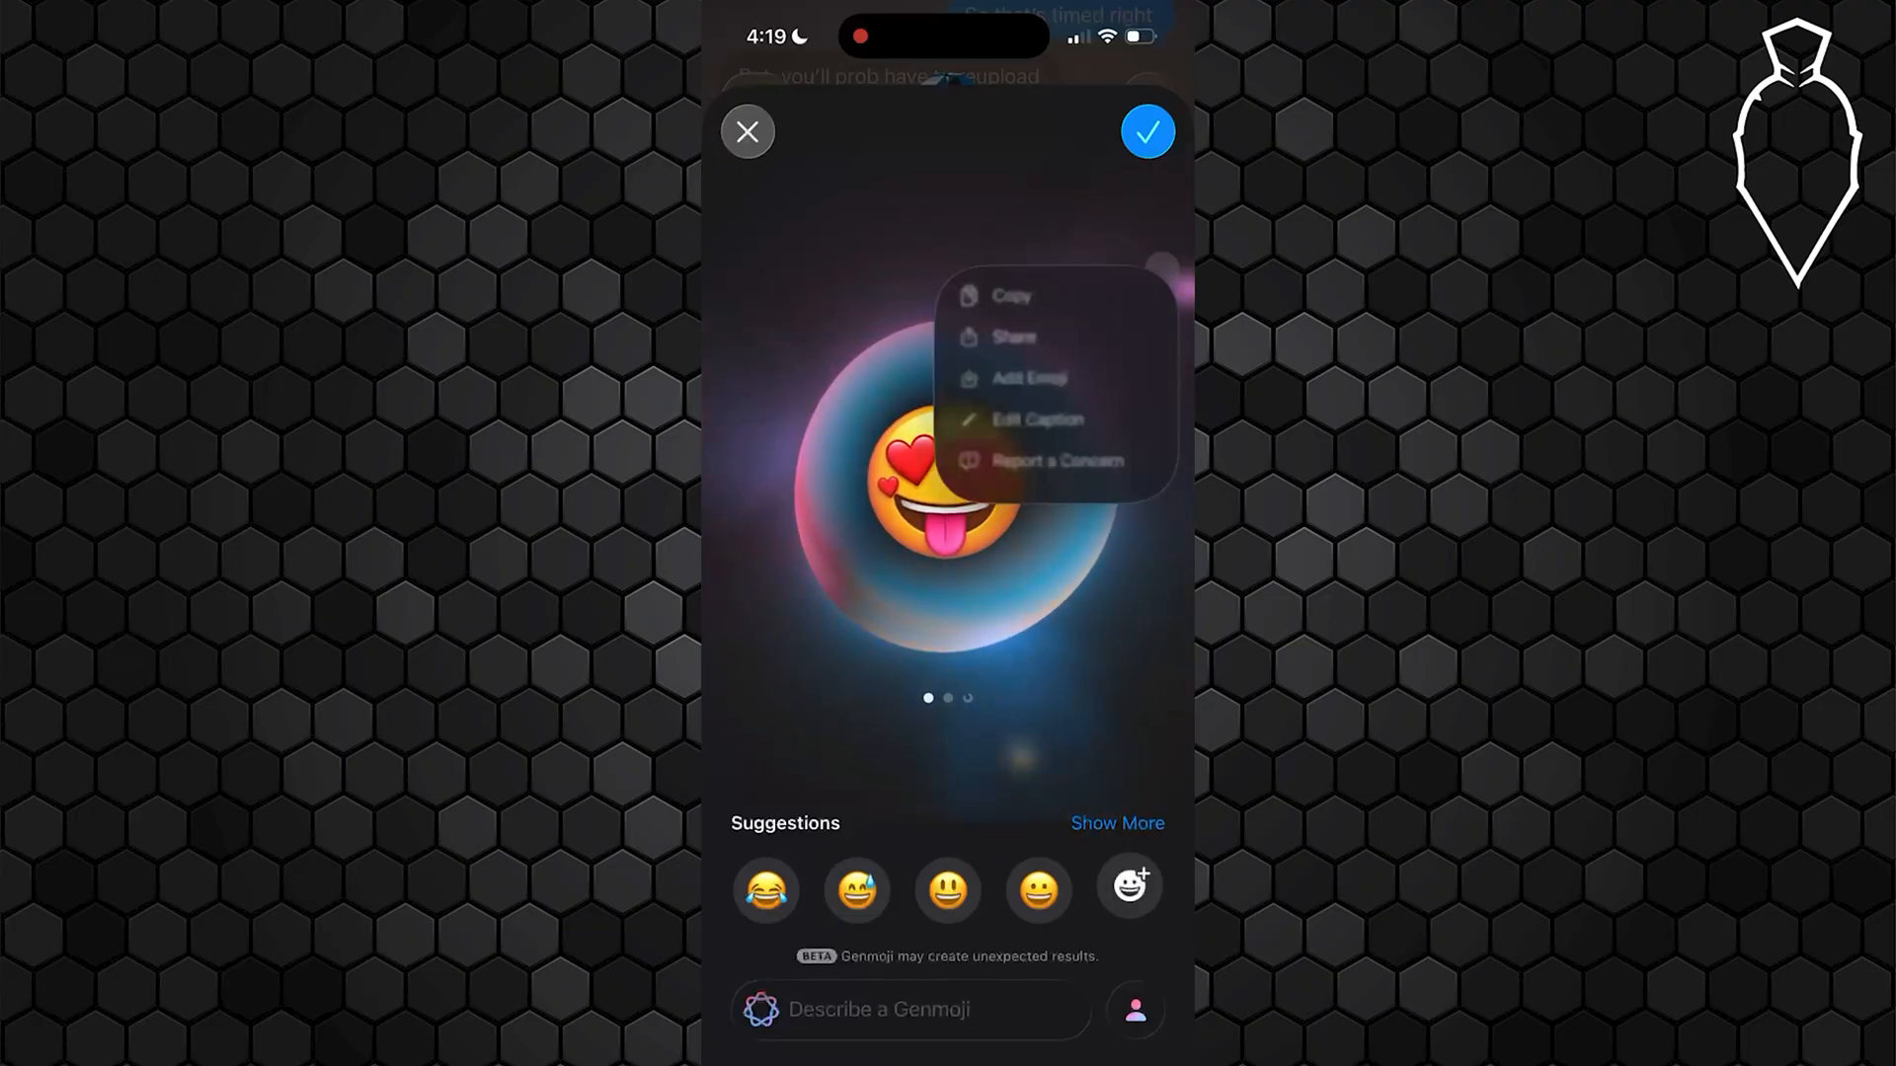
pyautogui.click(1036, 420)
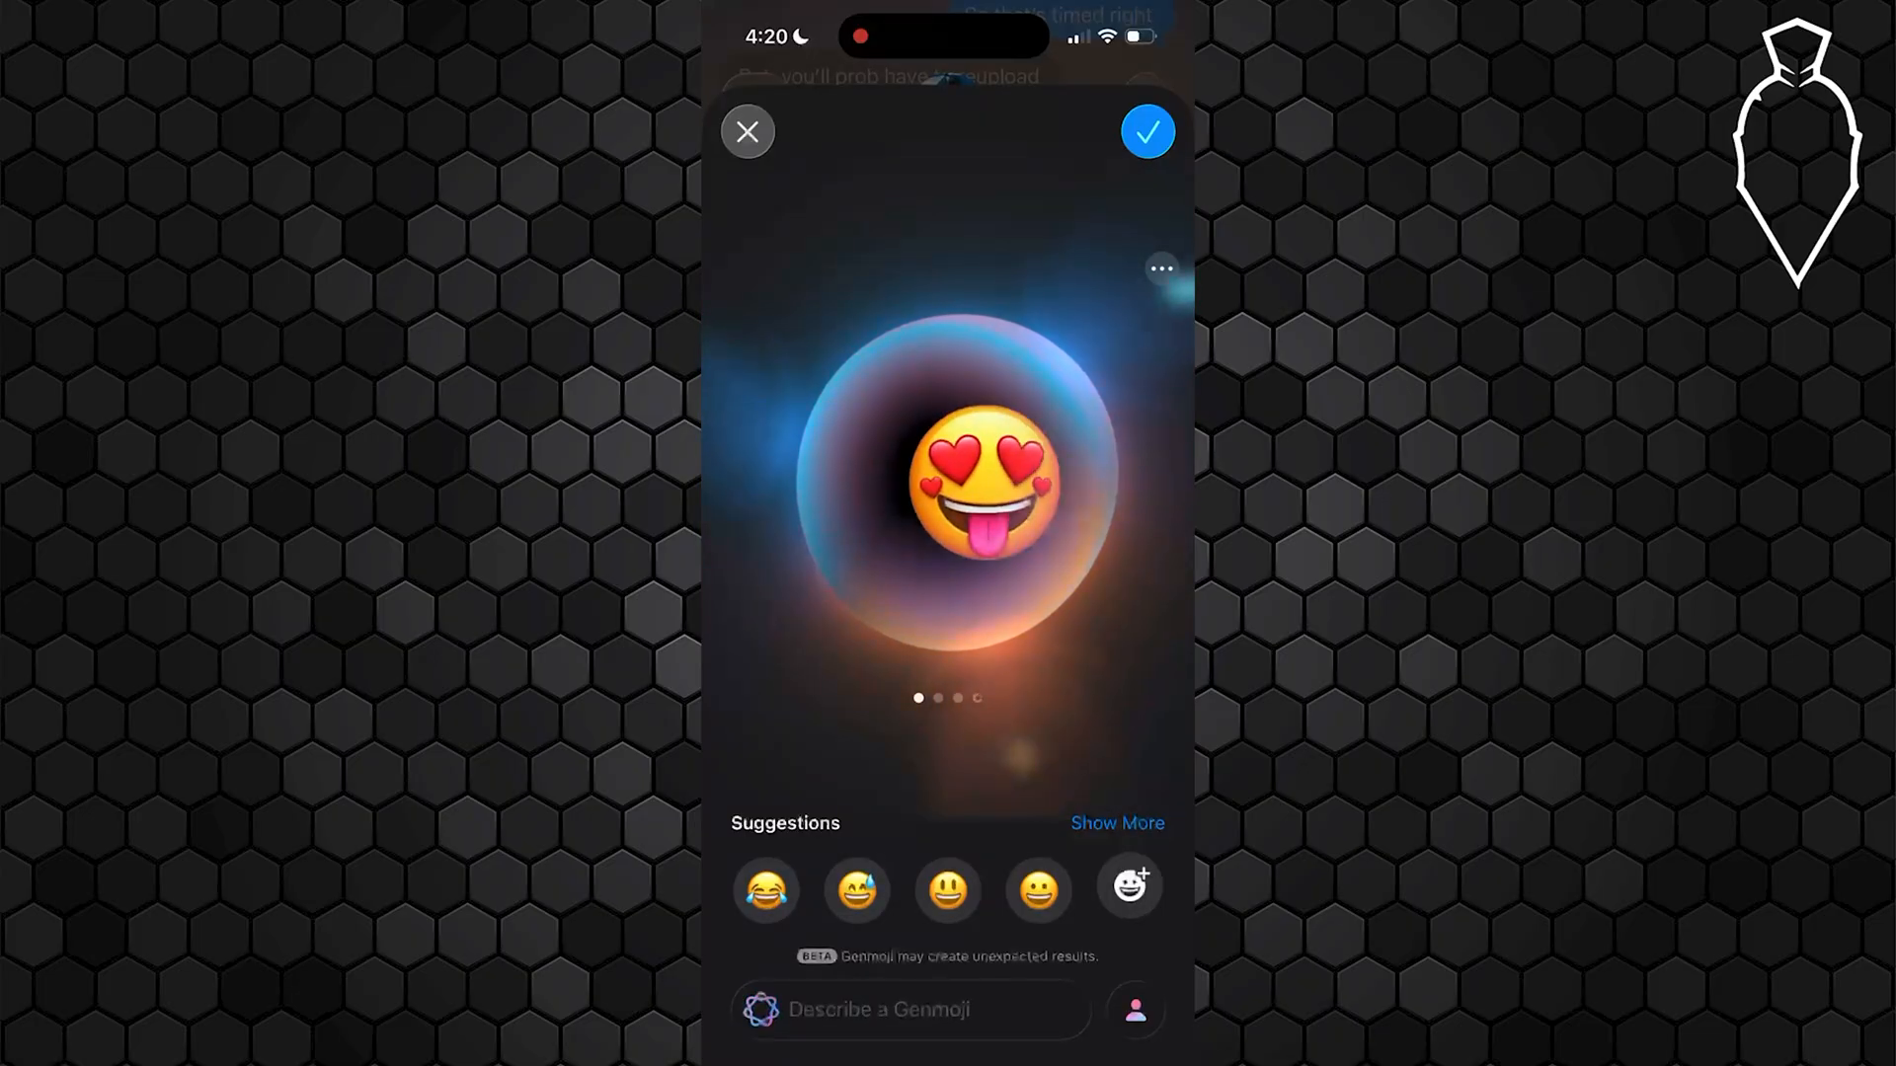
pyautogui.click(747, 131)
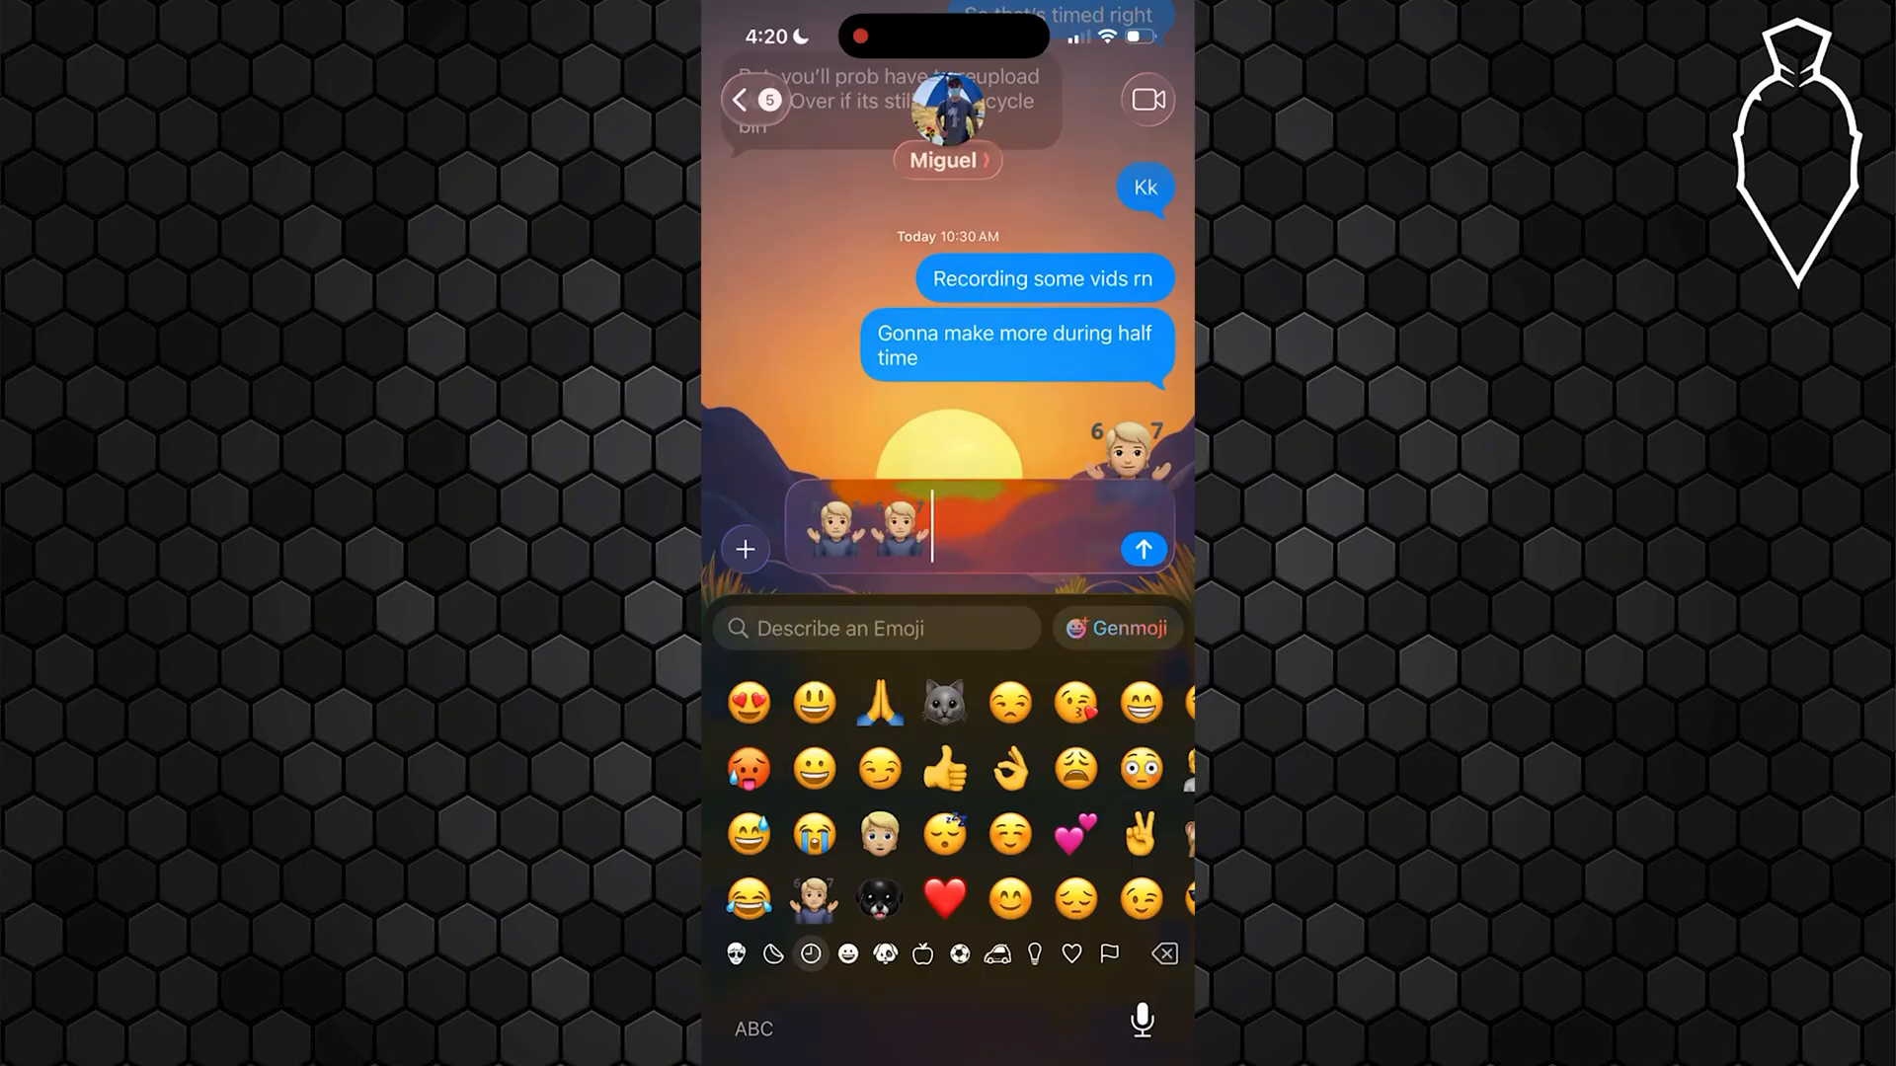
# - Send the two stickers in the chat and refocus the iMessage field
pyautogui.click(1142, 550)
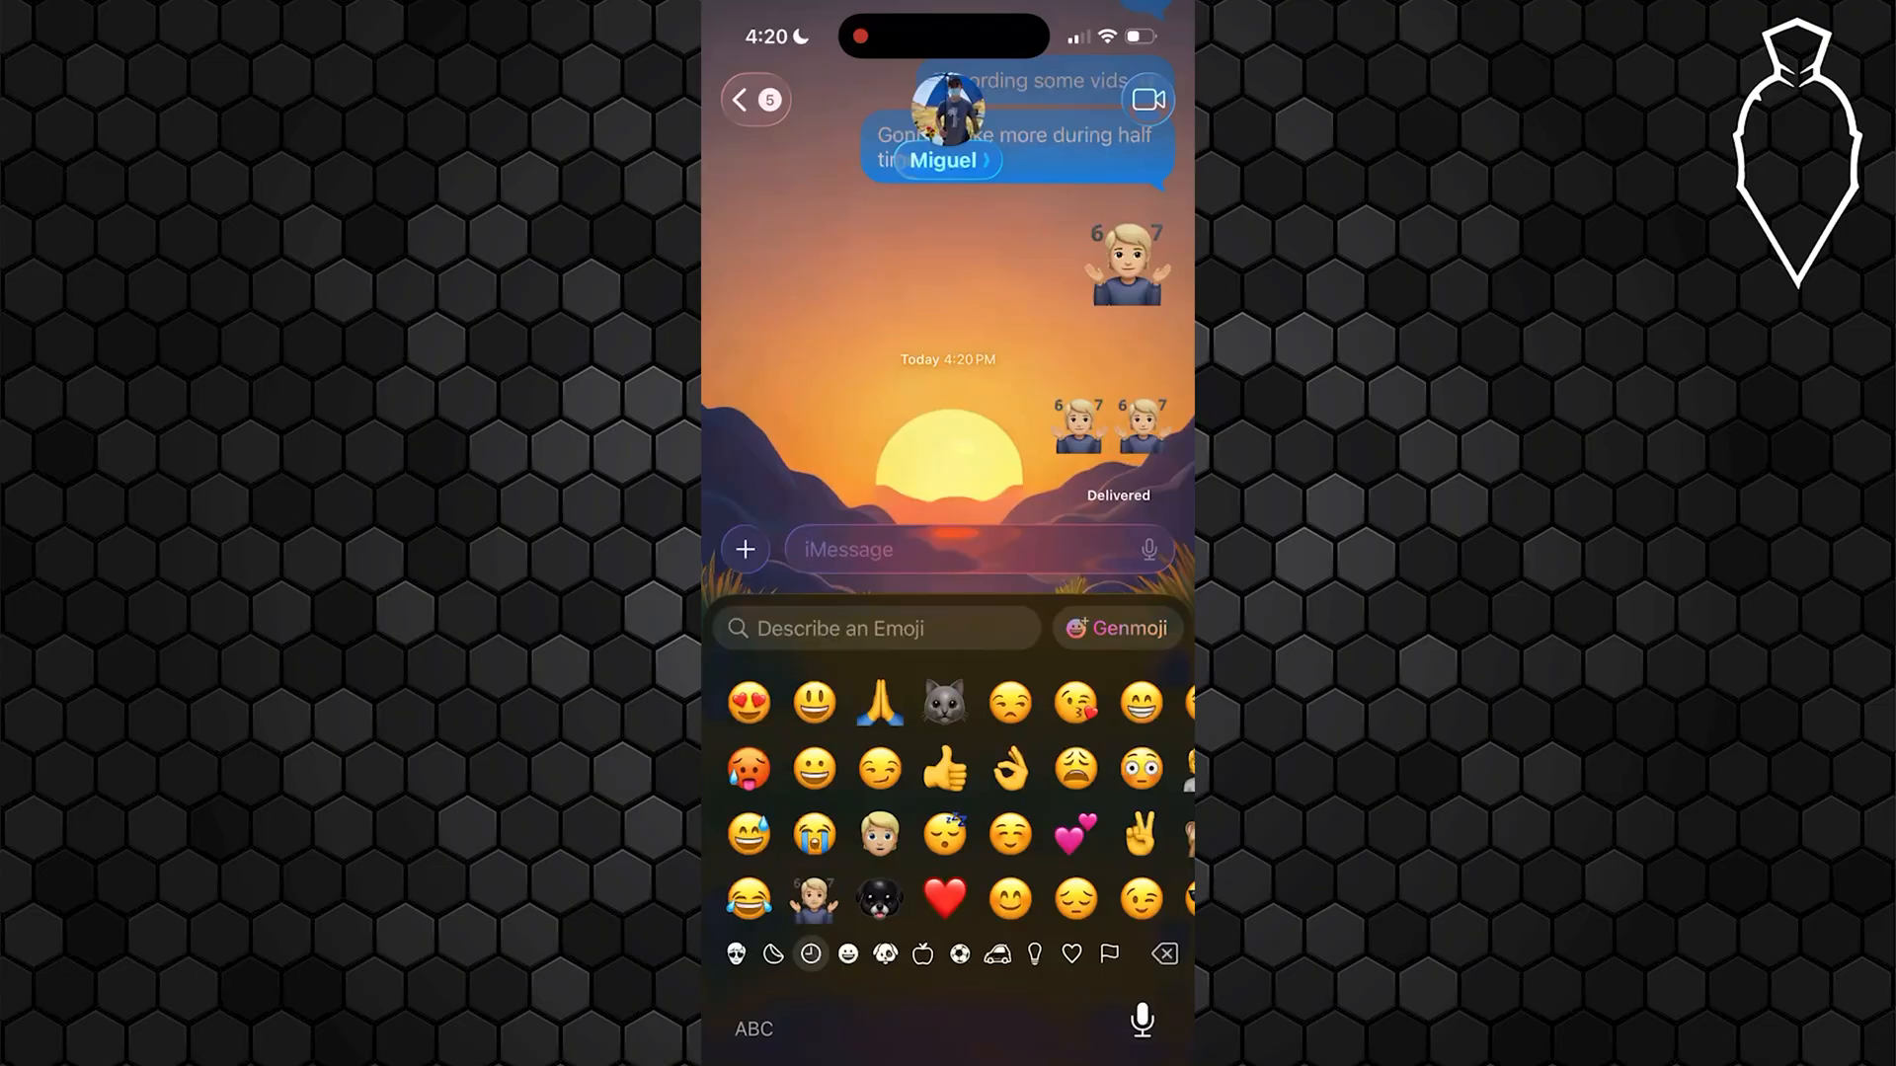
pyautogui.click(980, 549)
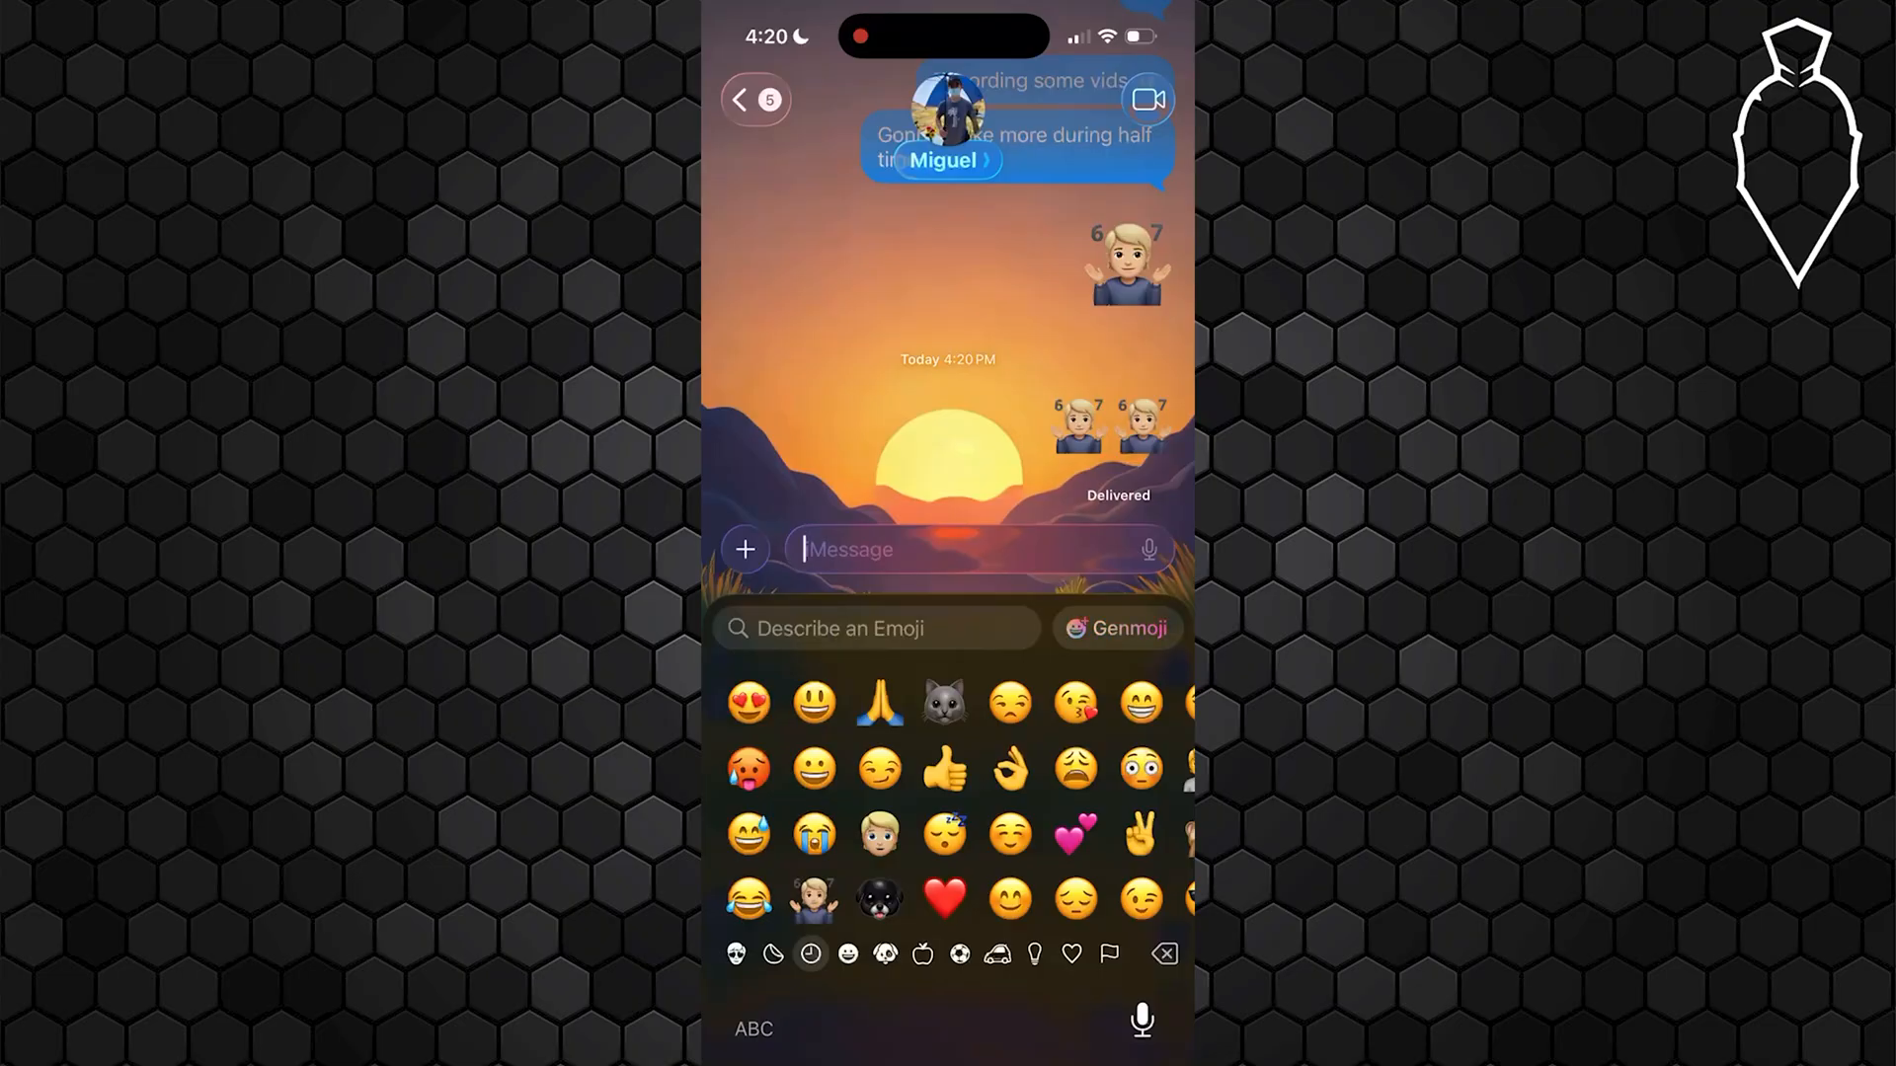